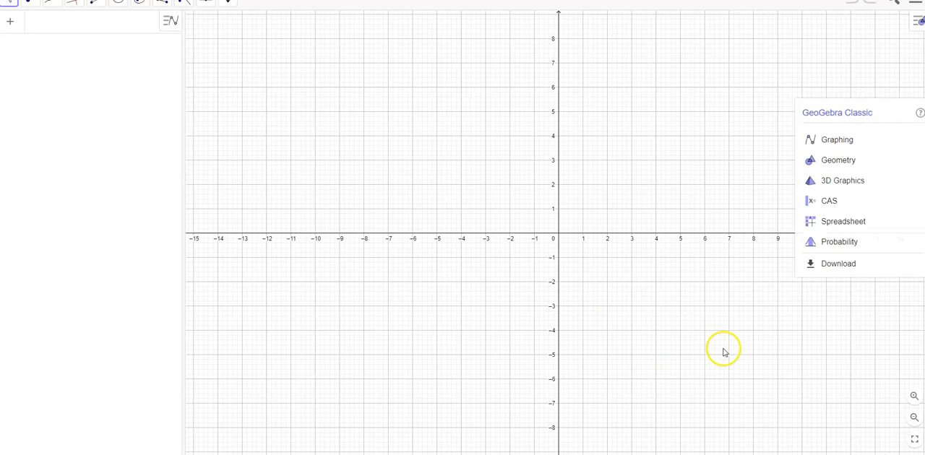
# - Switch to the Probability calculator and show its Statistics tab (Z Test of a Mean)
pyautogui.click(839, 241)
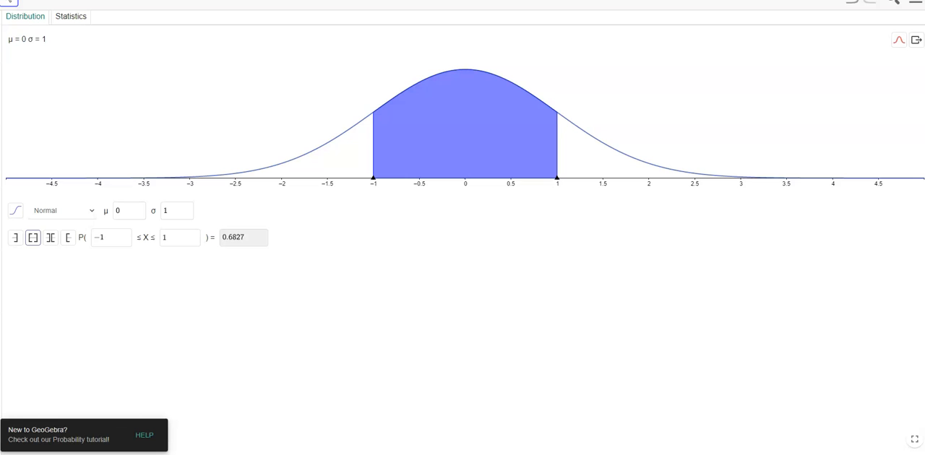
pyautogui.click(70, 16)
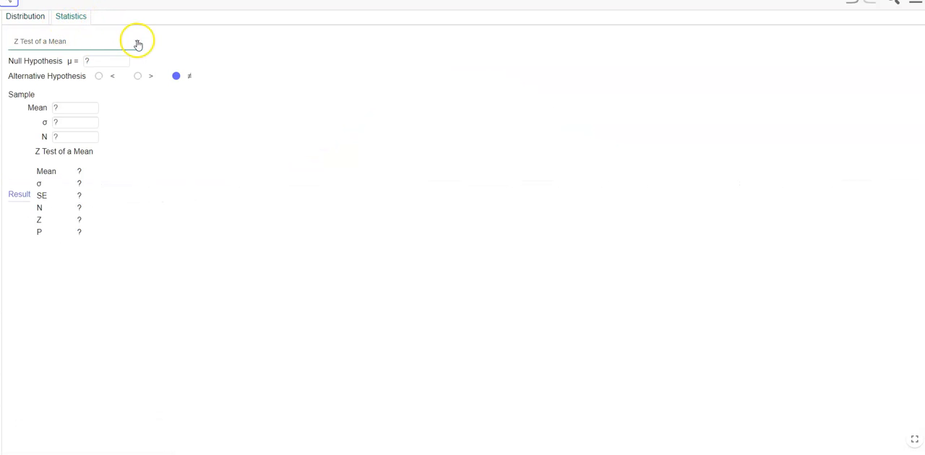
# - Select Z Estimate of a Proportion from the statistics procedure dropdown
pyautogui.click(136, 41)
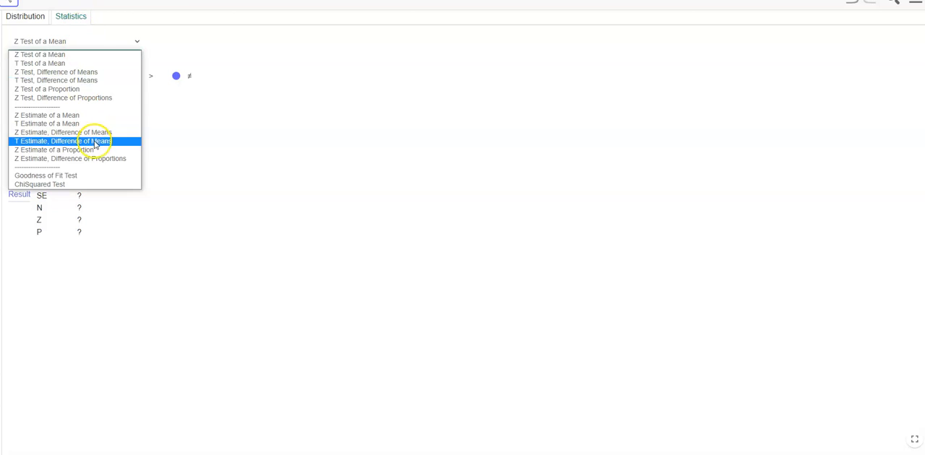
pyautogui.click(55, 150)
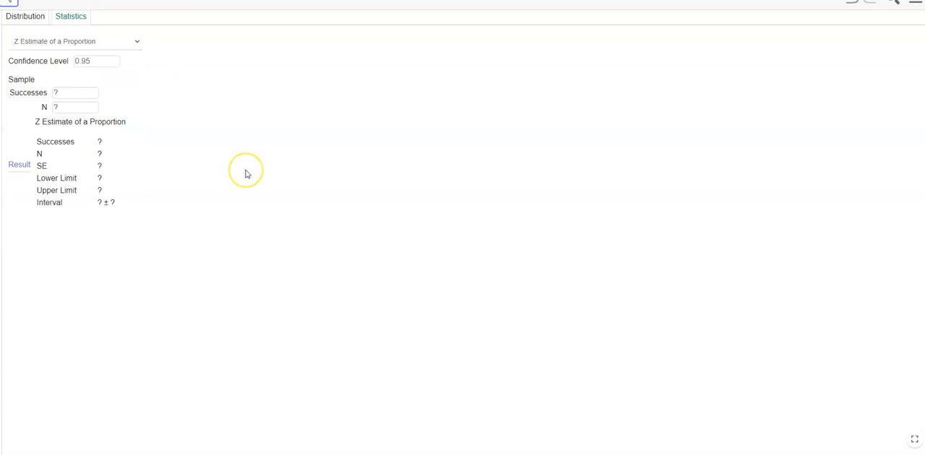
pyautogui.moveTo(102, 172)
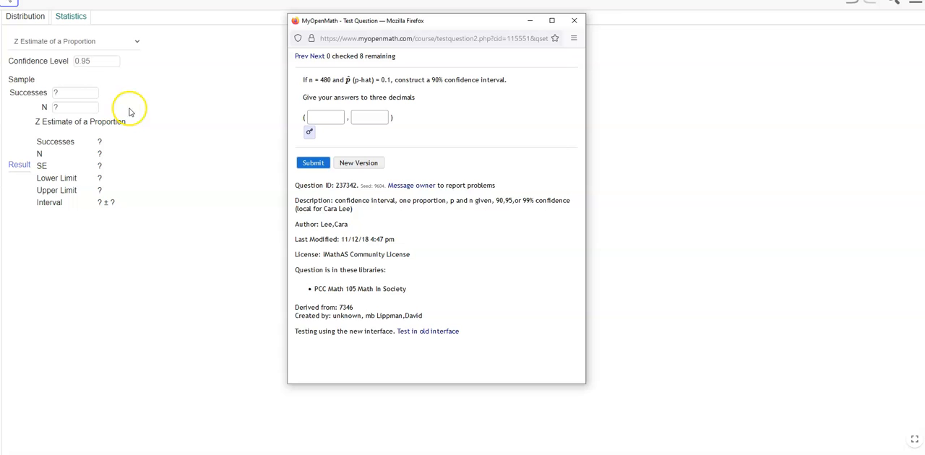
pyautogui.moveTo(345, 78)
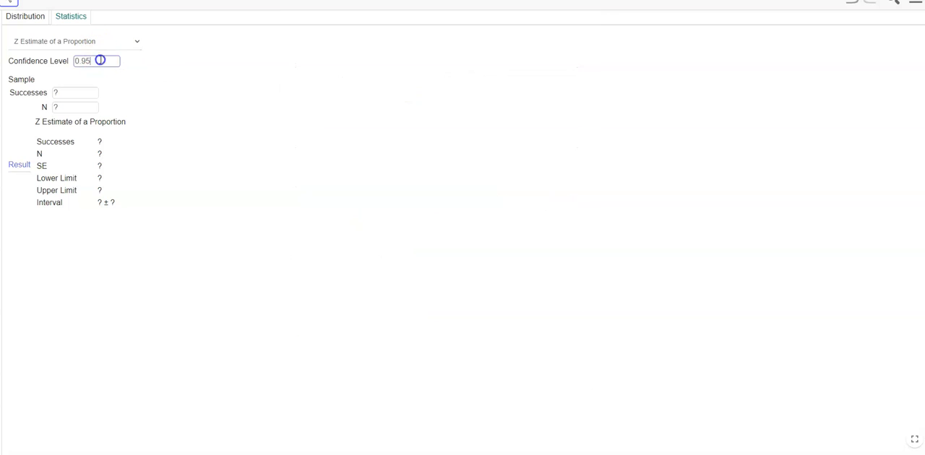
# - Enter confidence level 0.90 and sample size N of 480
pyautogui.write('0.90')
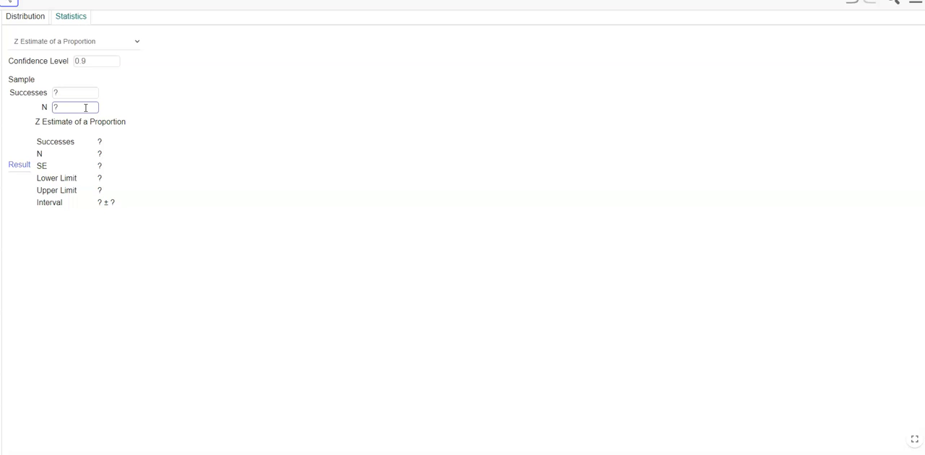
pyautogui.write('480')
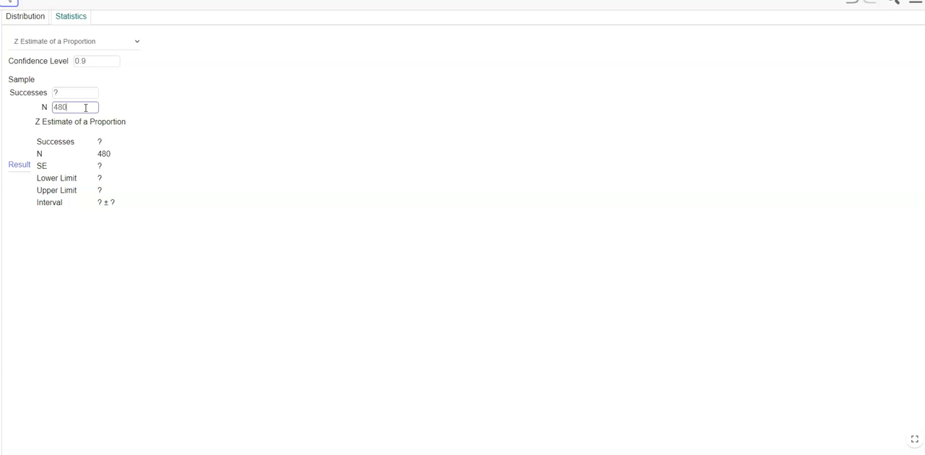
pyautogui.moveTo(118, 399)
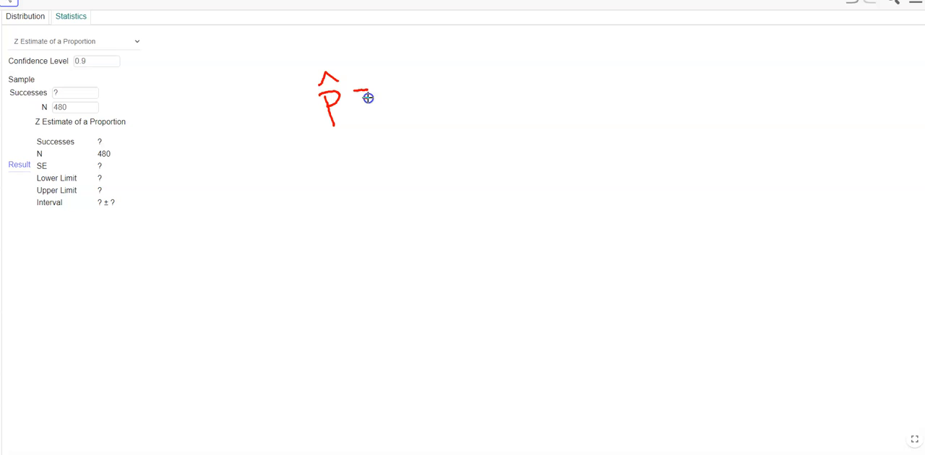
pyautogui.moveTo(358, 97); pyautogui.dragTo(352, 180)
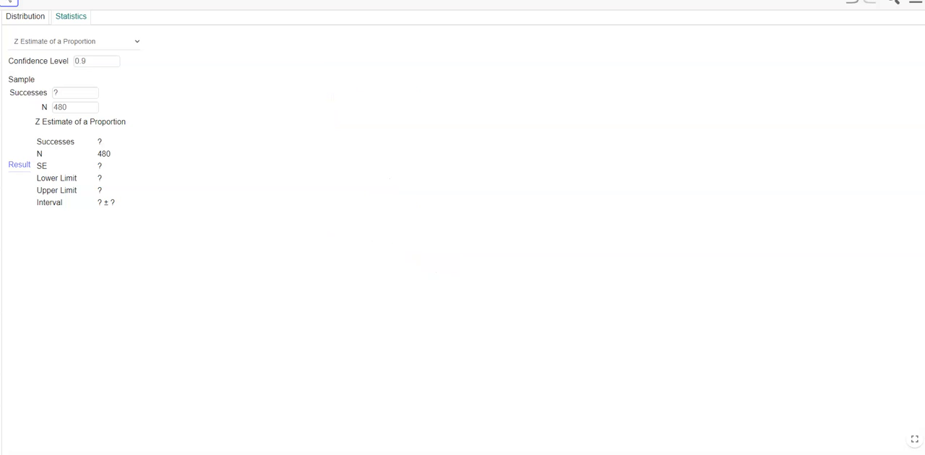
# - Enter 48 successes, giving interval limits 0.0775 and 0.1225
pyautogui.write('4')
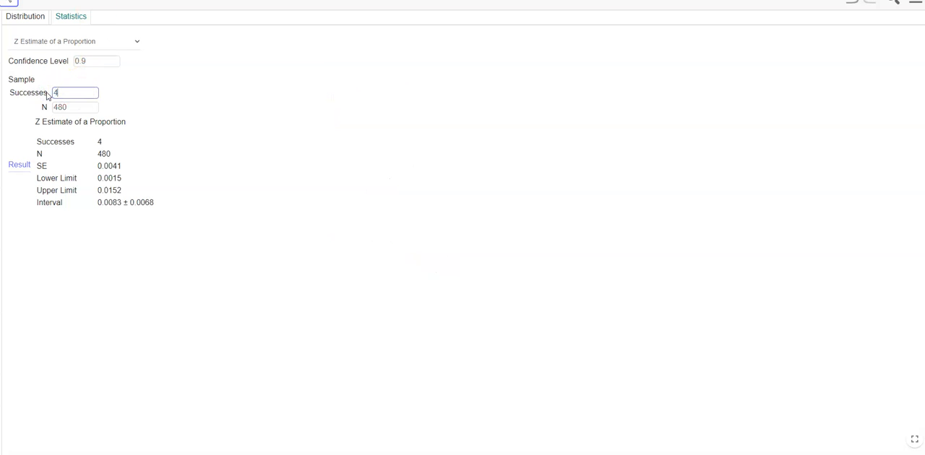
pyautogui.write('8')
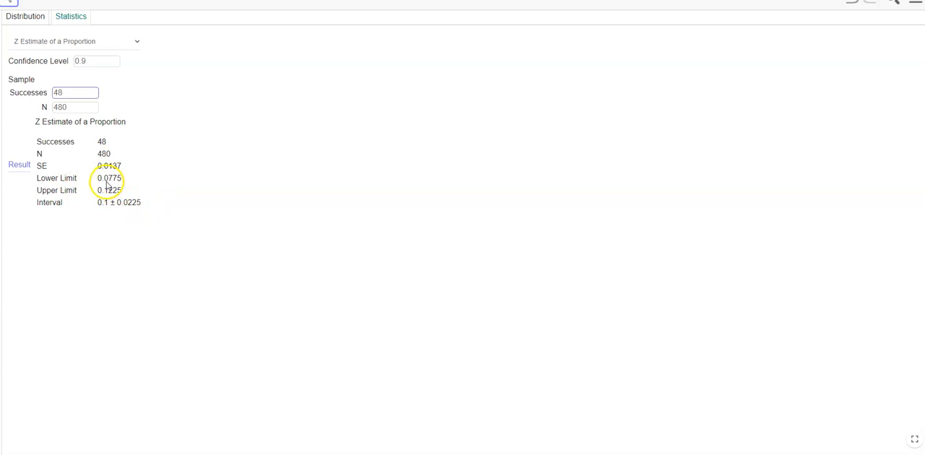
pyautogui.moveTo(107, 185)
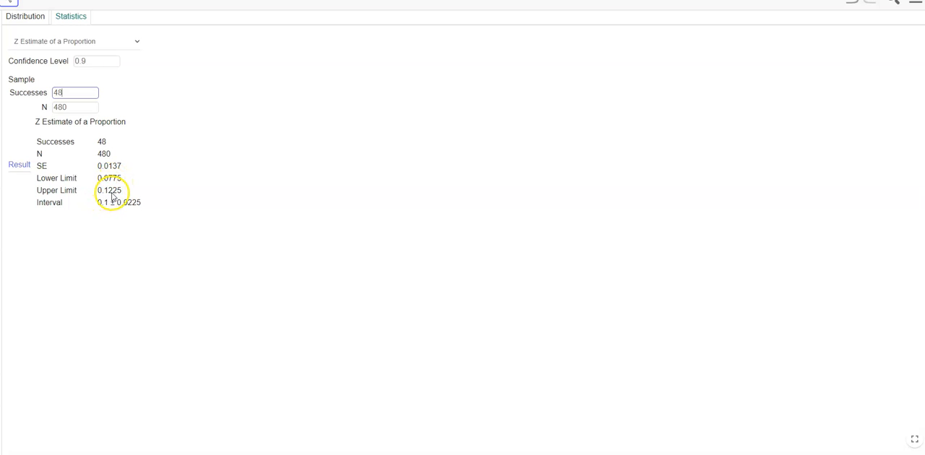
pyautogui.moveTo(254, 189)
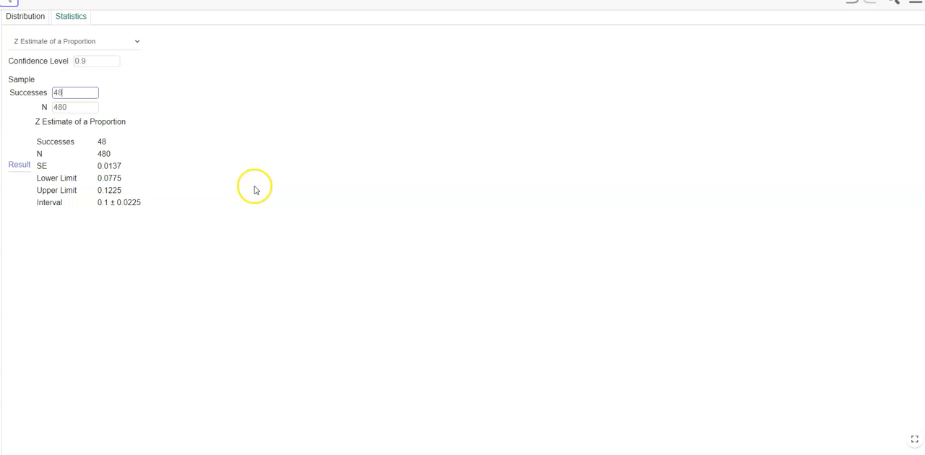